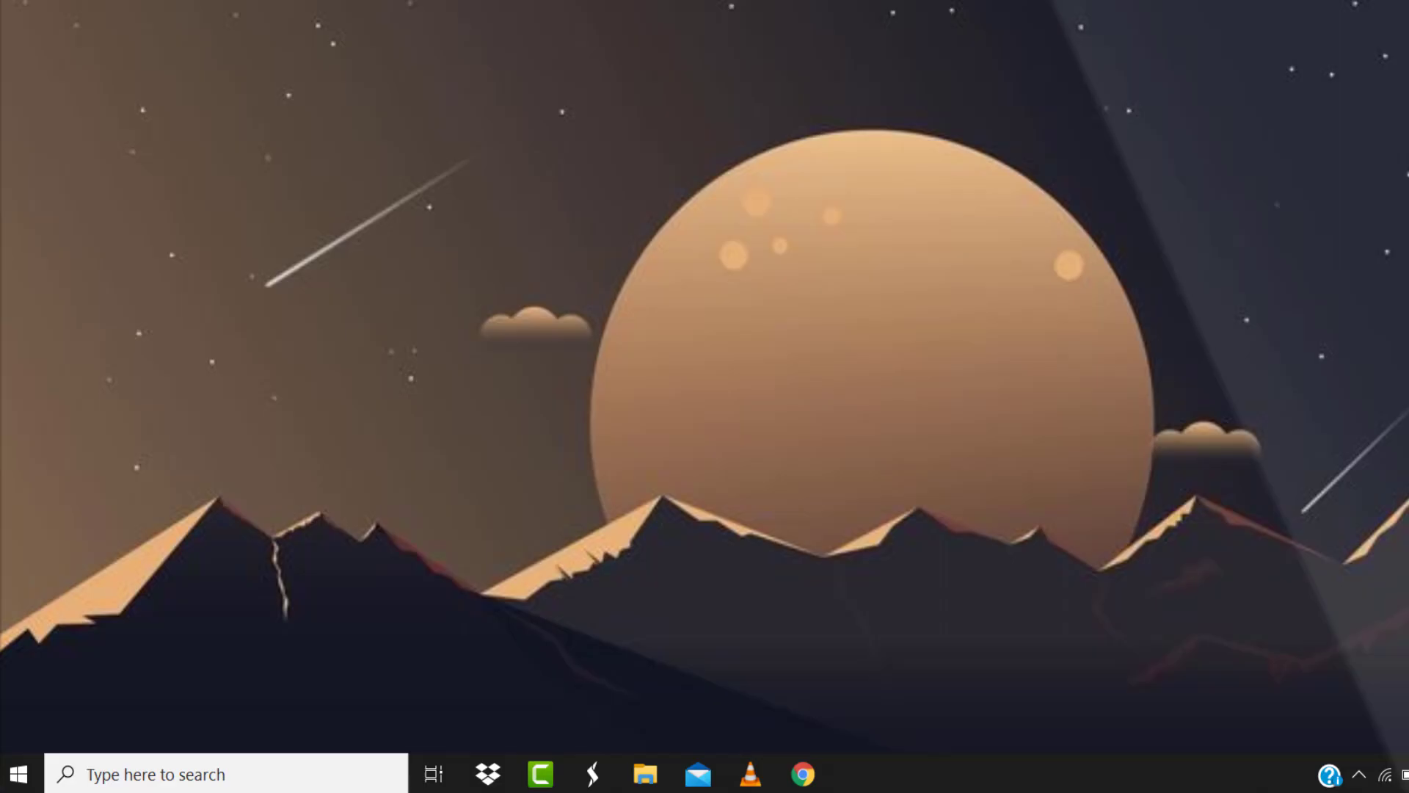
# - Launch Chrome from the taskbar to reach the Downdetector Nike status page
pyautogui.click(807, 772)
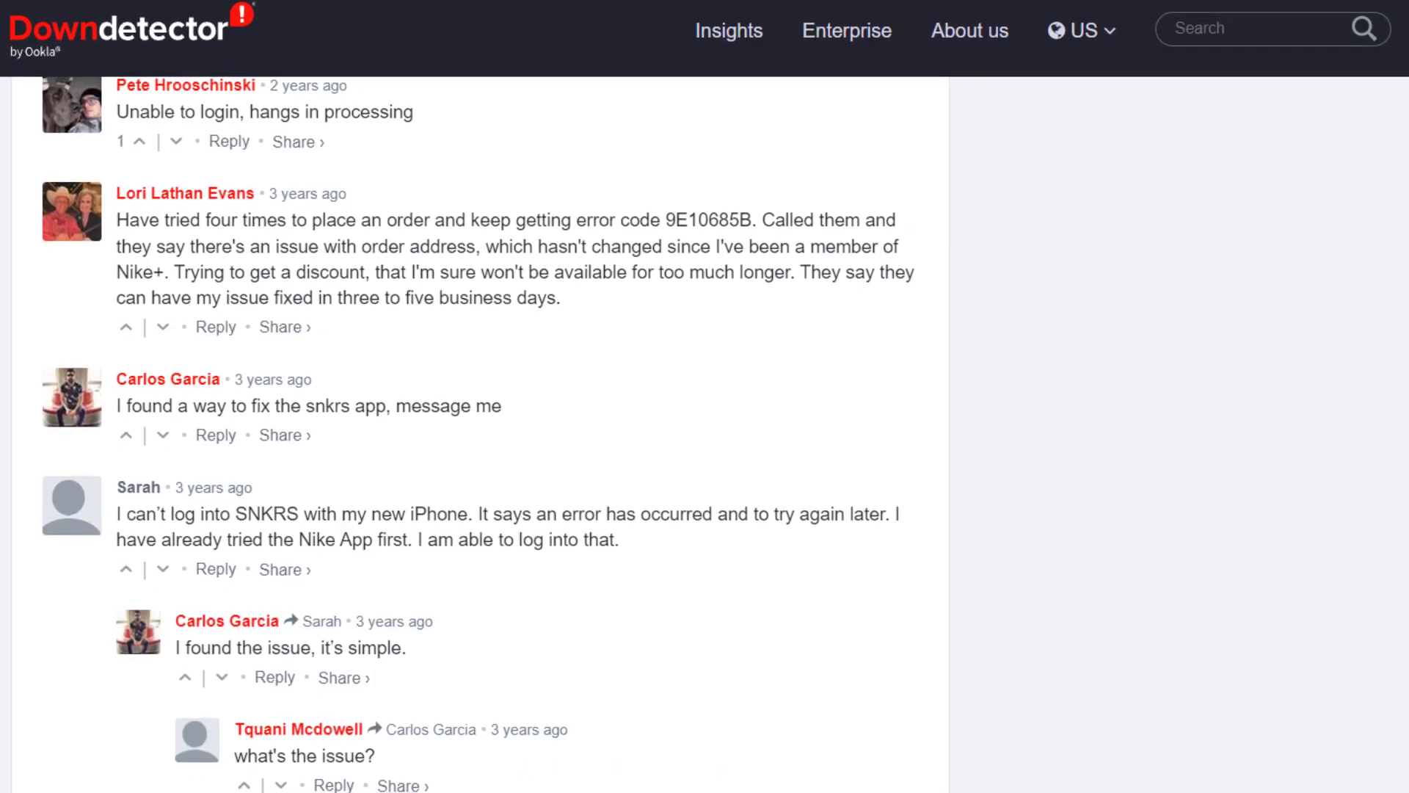
pyautogui.scroll(-3)
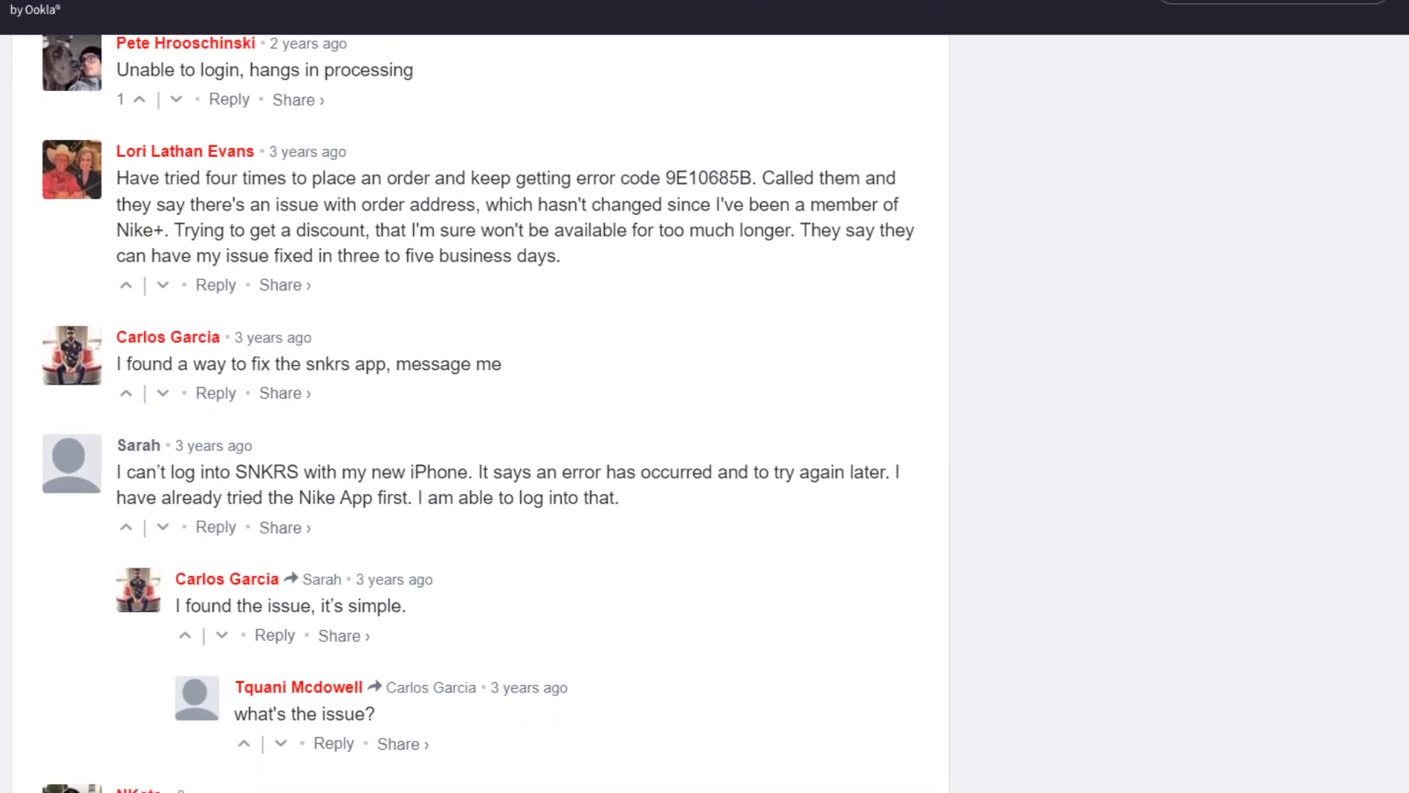
pyautogui.scroll(-3)
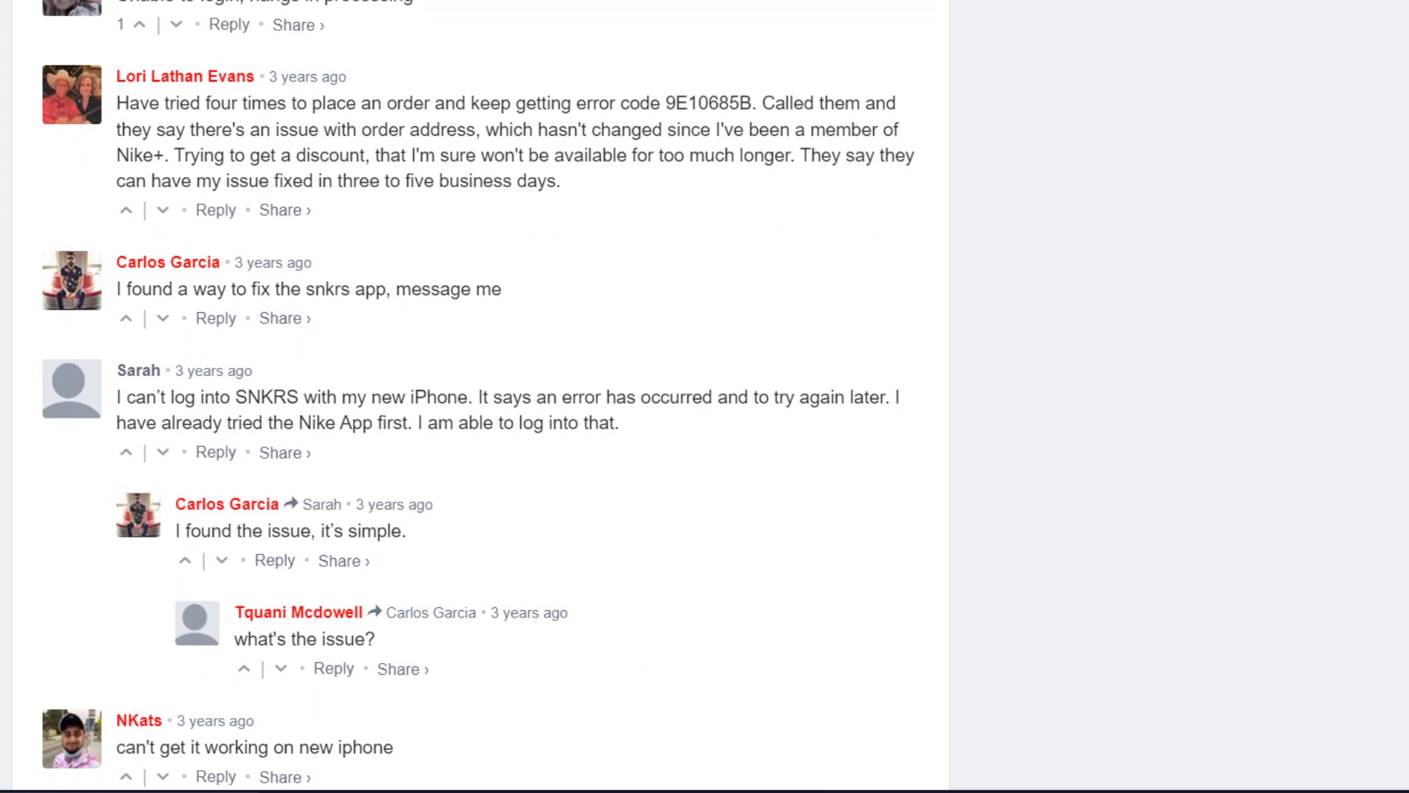
pyautogui.scroll(-3)
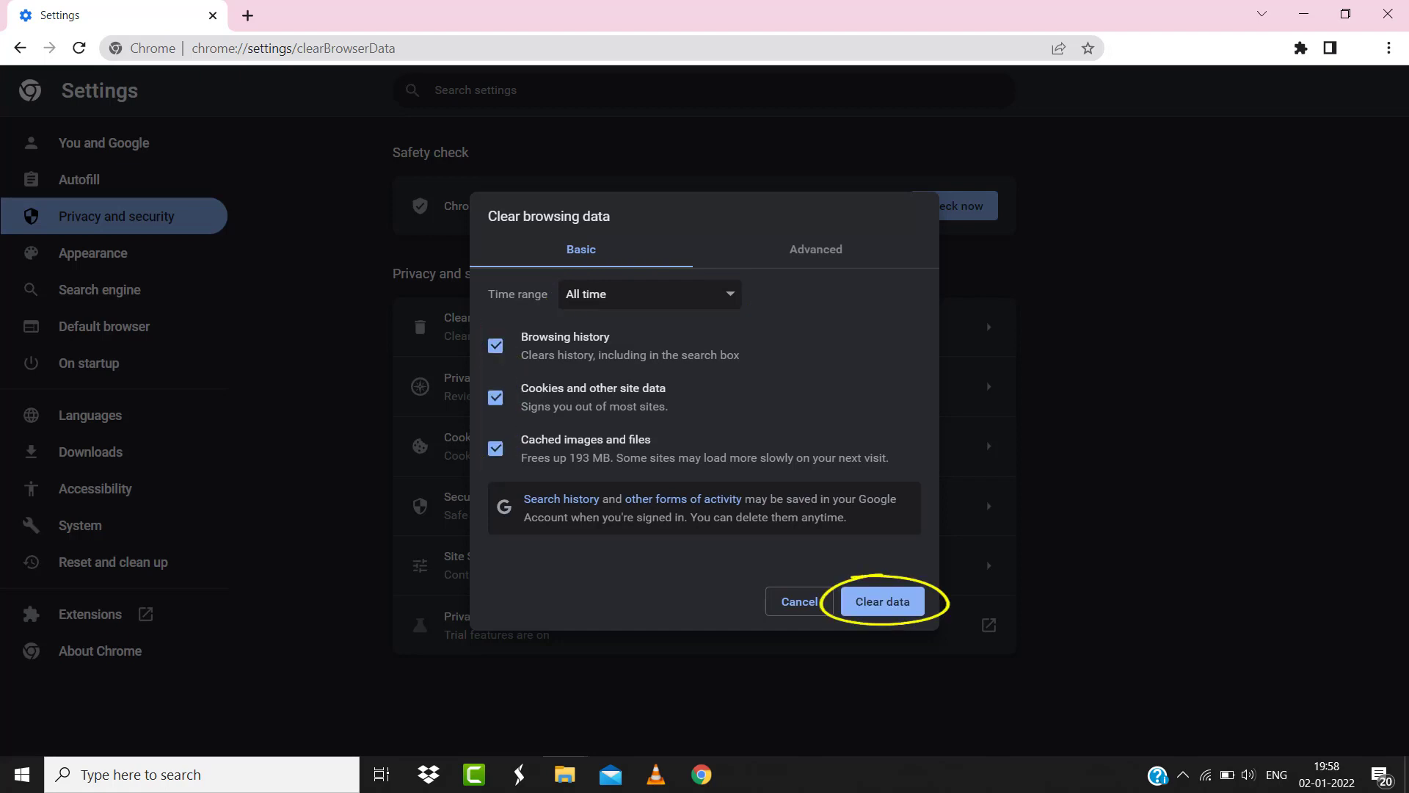
# - Clear the selected all-time history, cookies and cached files via Clear data
pyautogui.click(882, 602)
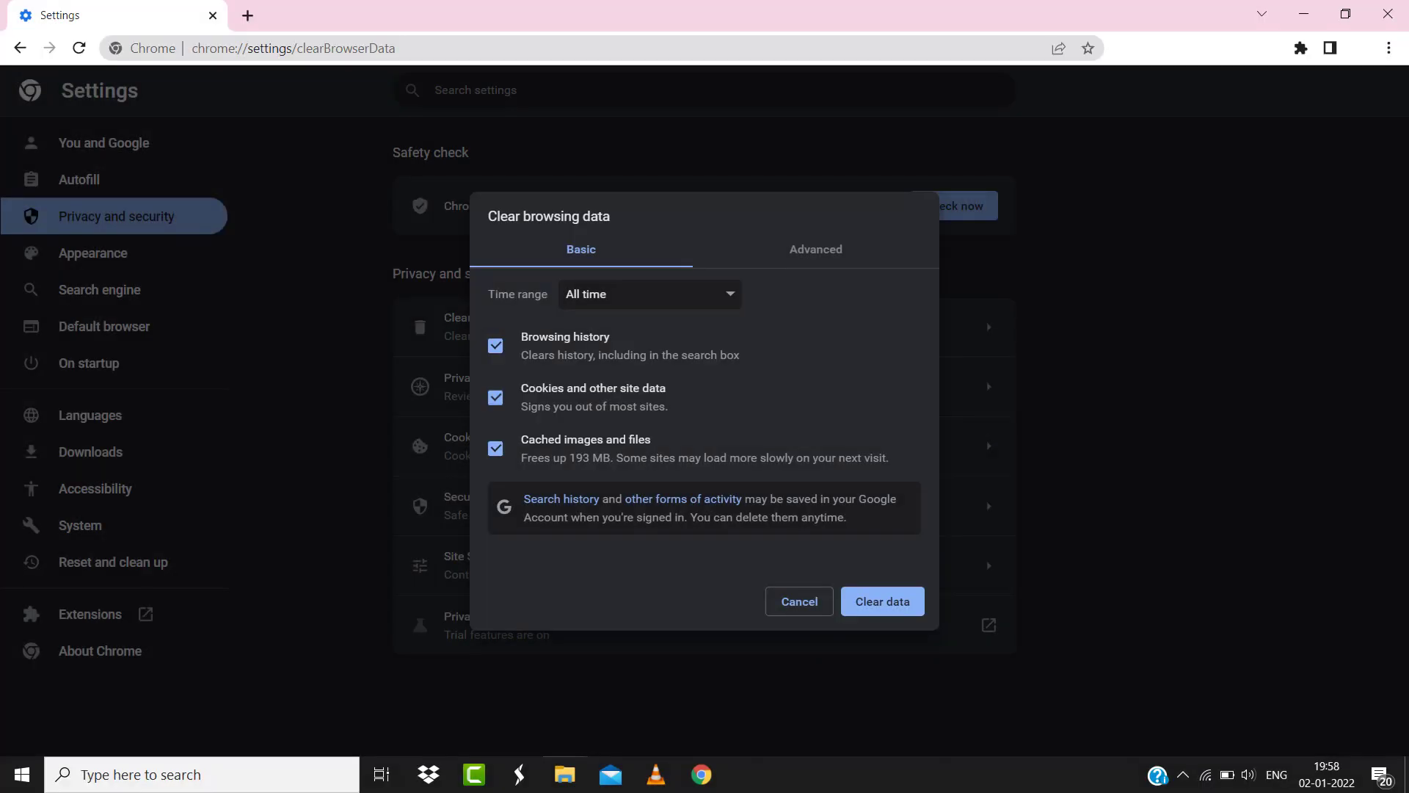
pyautogui.click(882, 601)
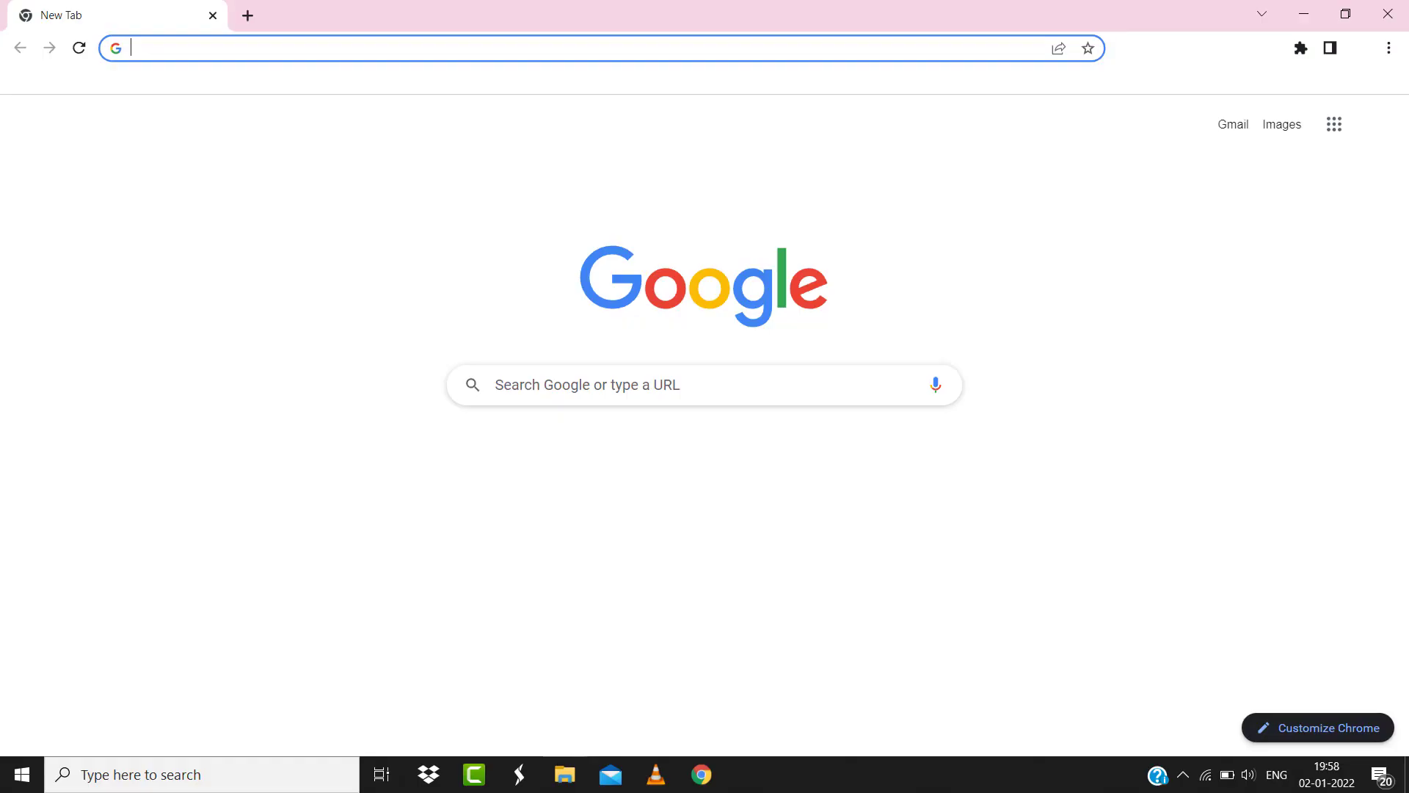
# - Search Google for "speed test" and run the internet speed test
pyautogui.write('speed test')
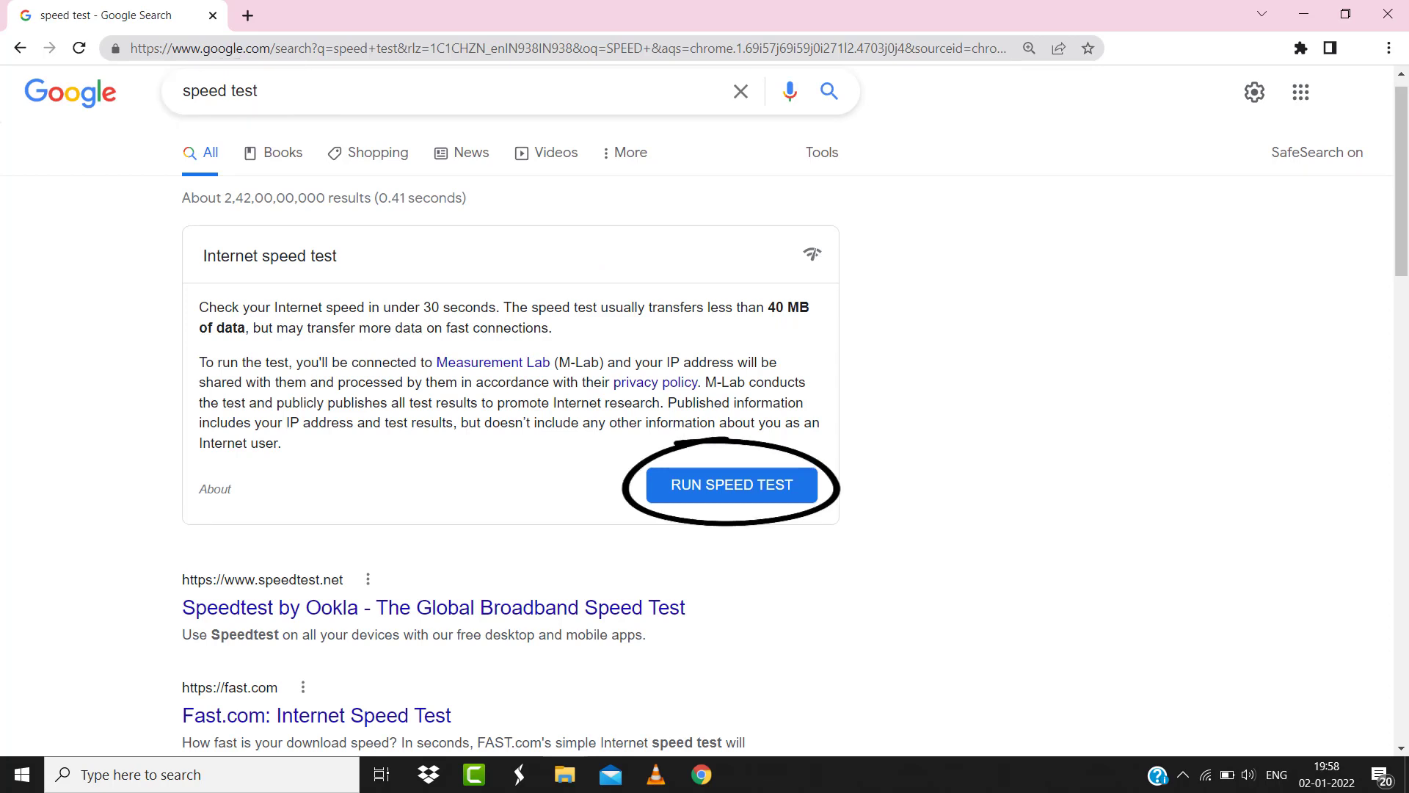
pyautogui.click(733, 484)
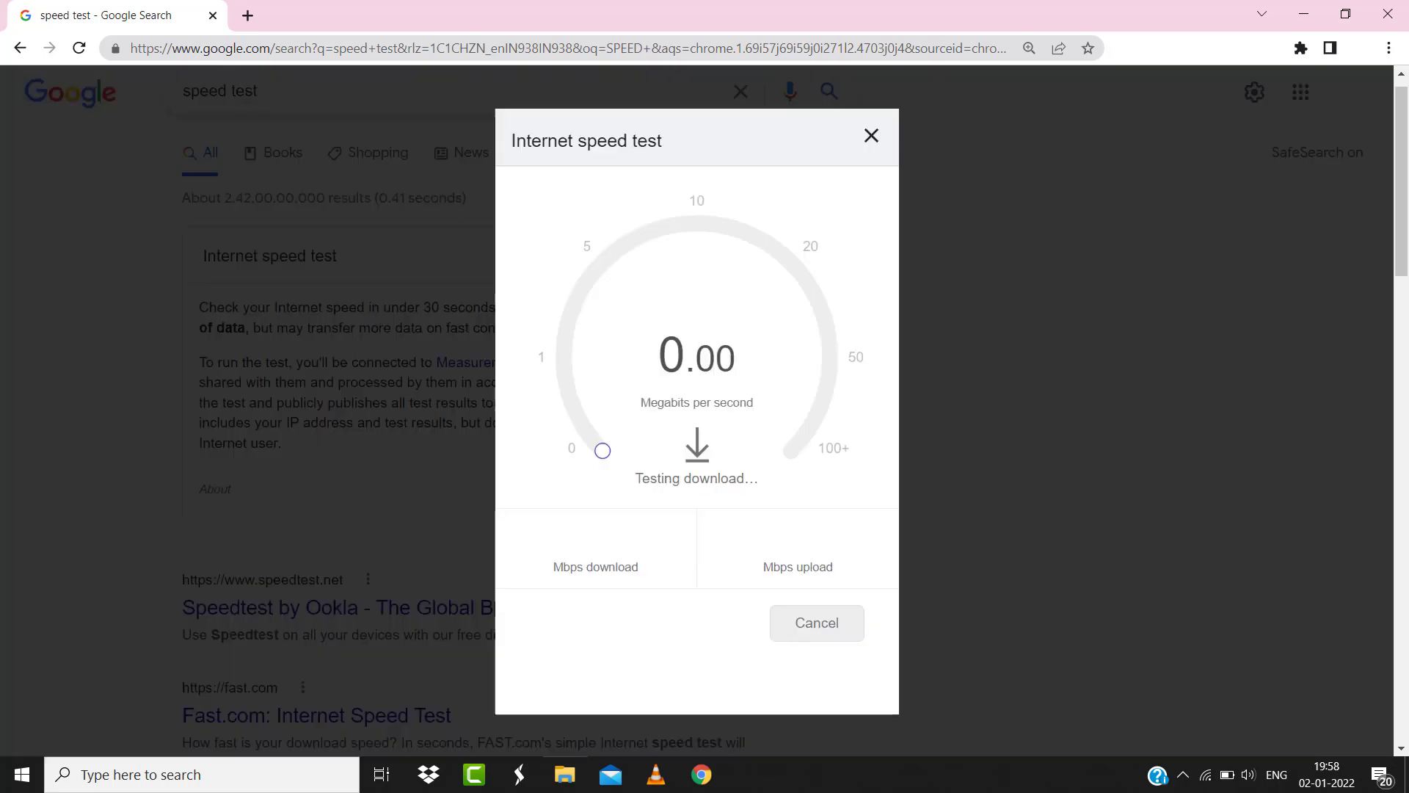